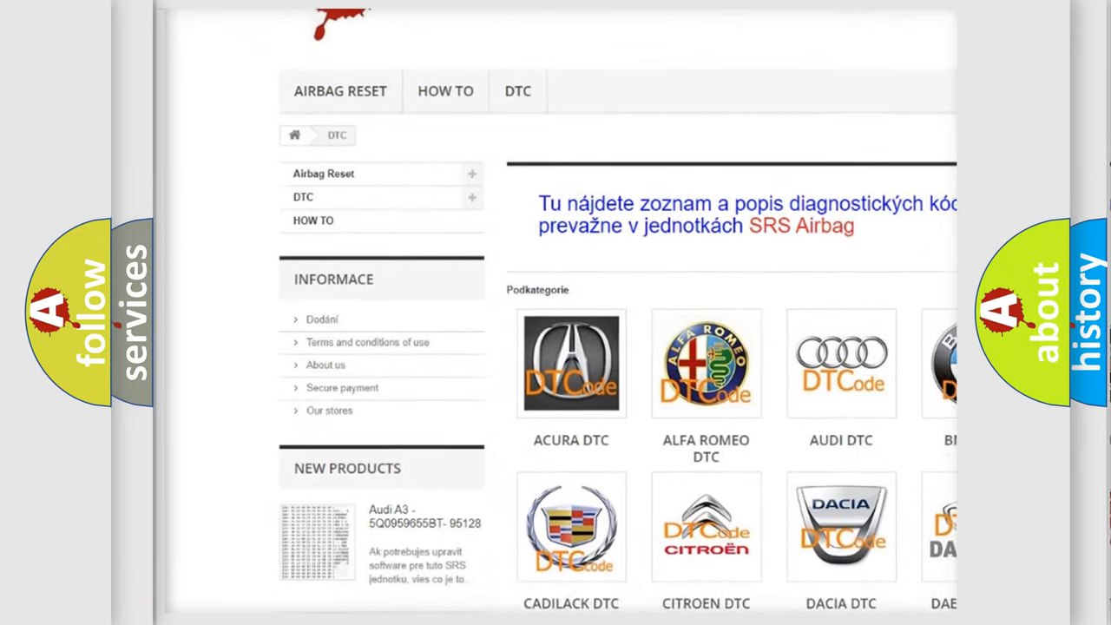
scroll(down, 3)
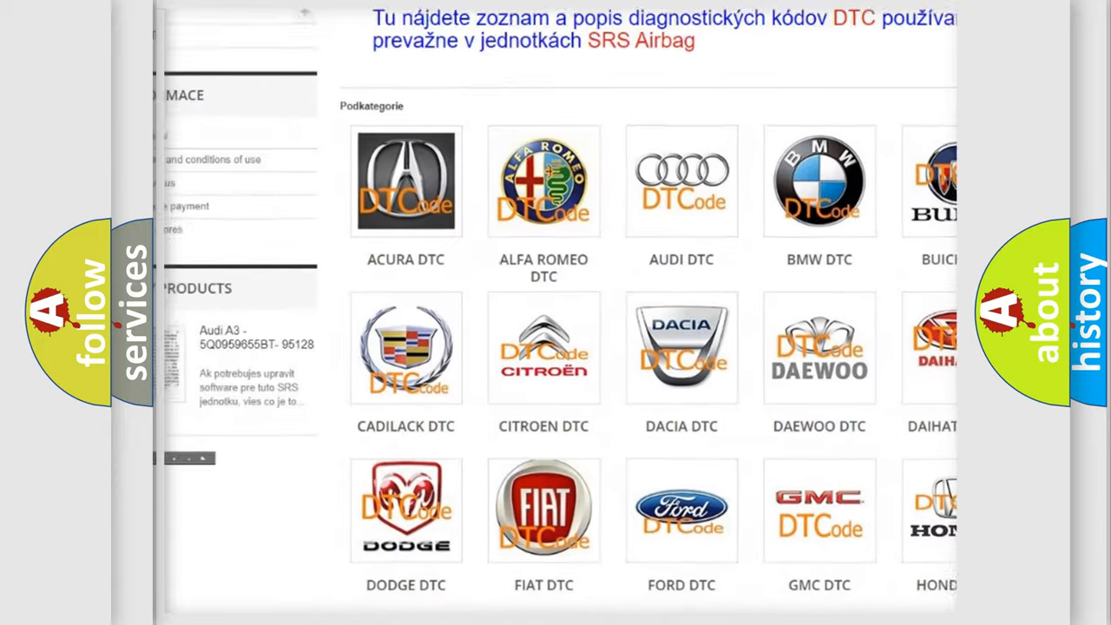